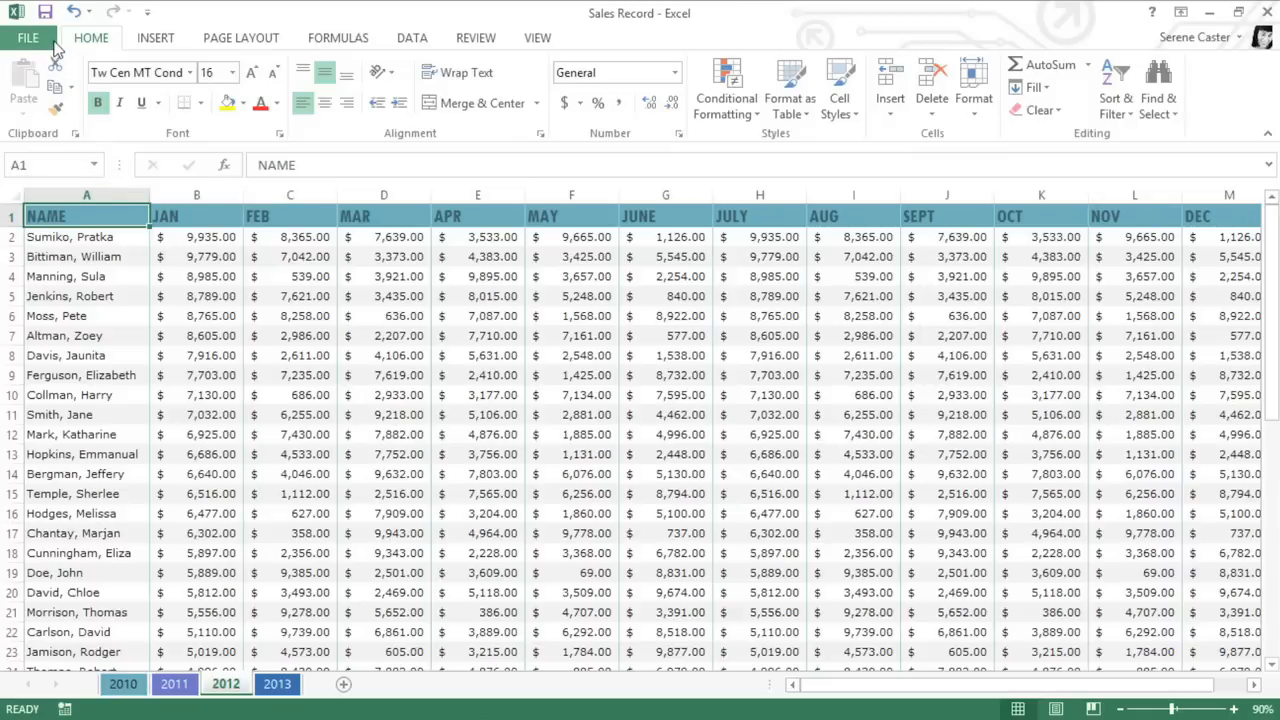
Step: Go to the File backstage Print view for the Sales Record workbook
left_click(28, 36)
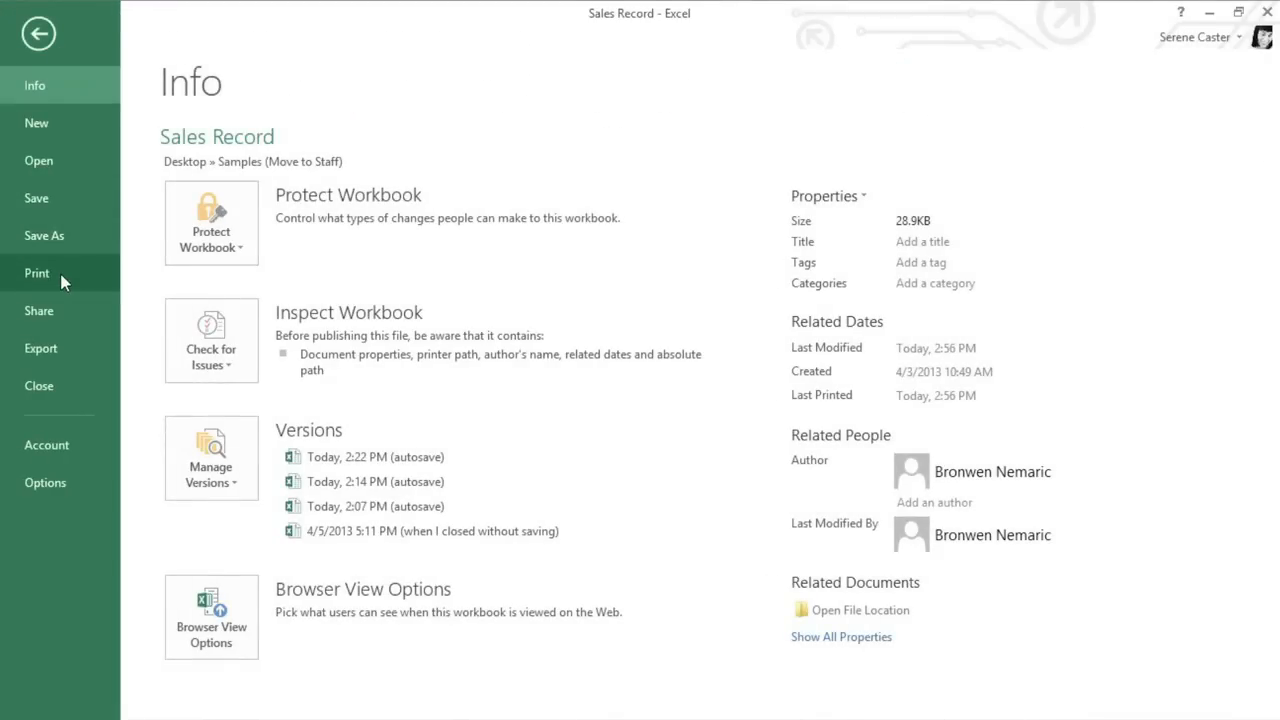
left_click(36, 272)
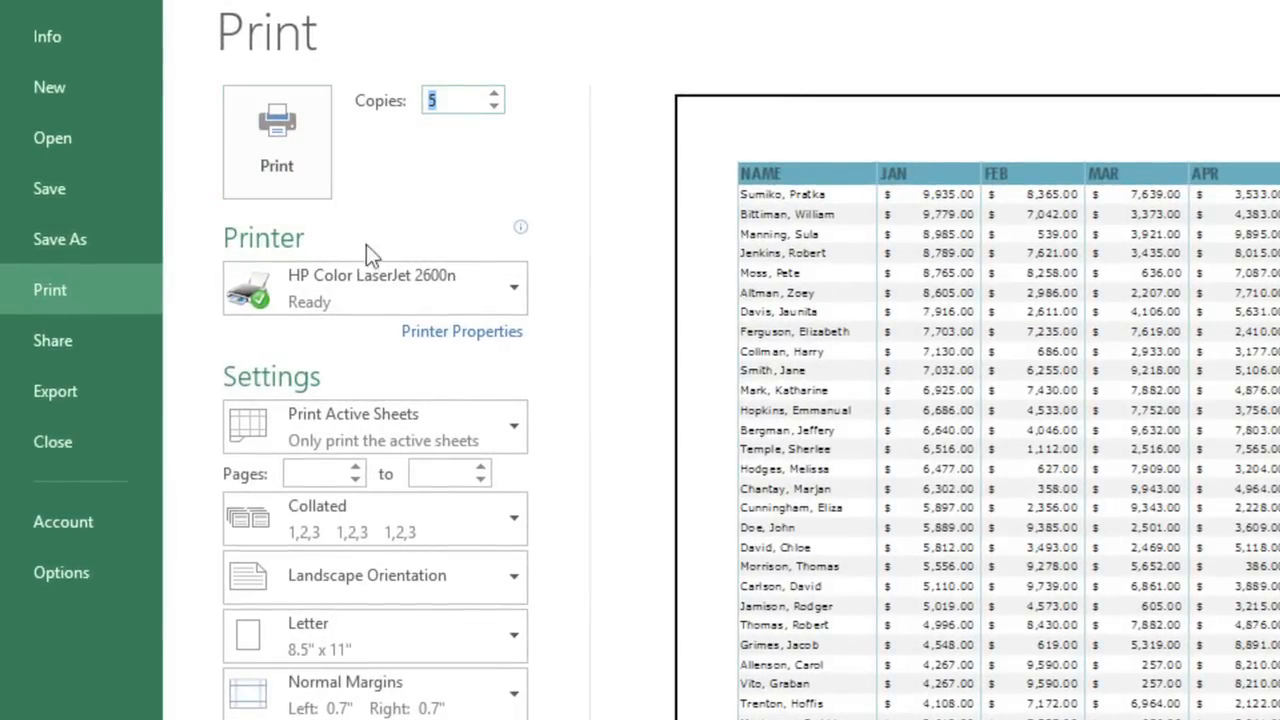
Step: Expand the Print Active Sheets list showing active sheets, entire workbook and selection choices
left_click(374, 426)
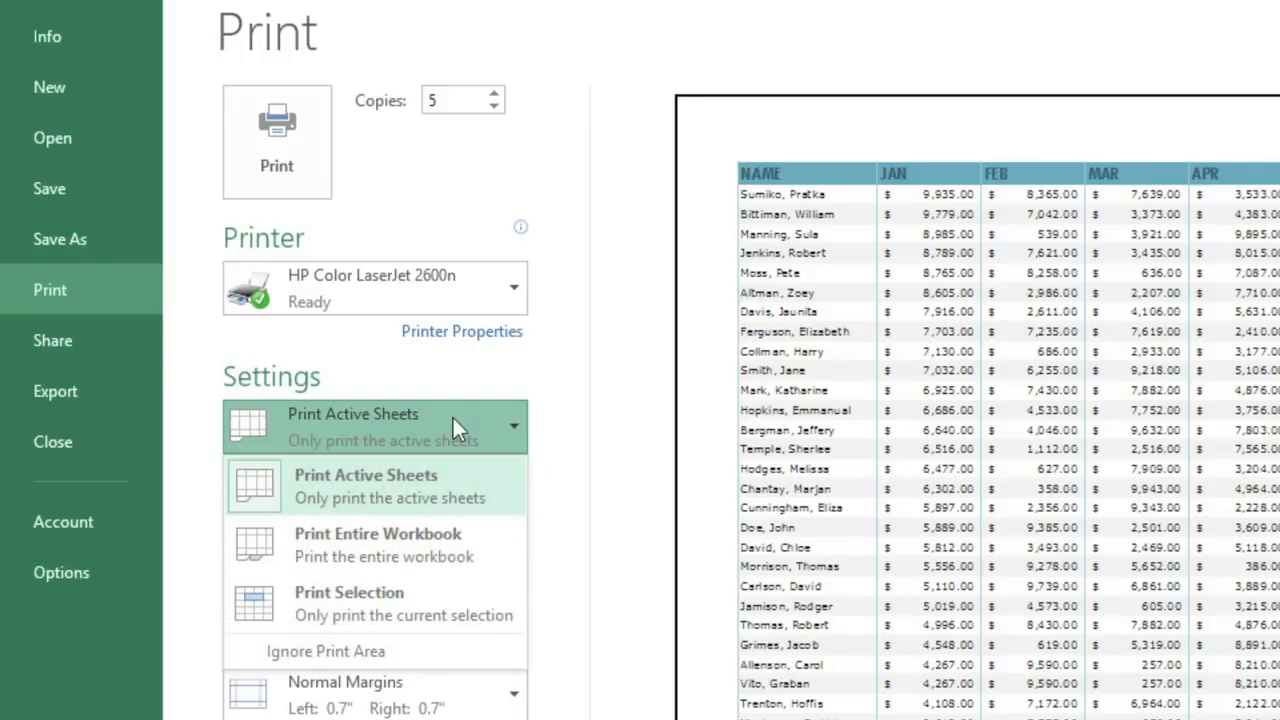
mouse_move(488, 490)
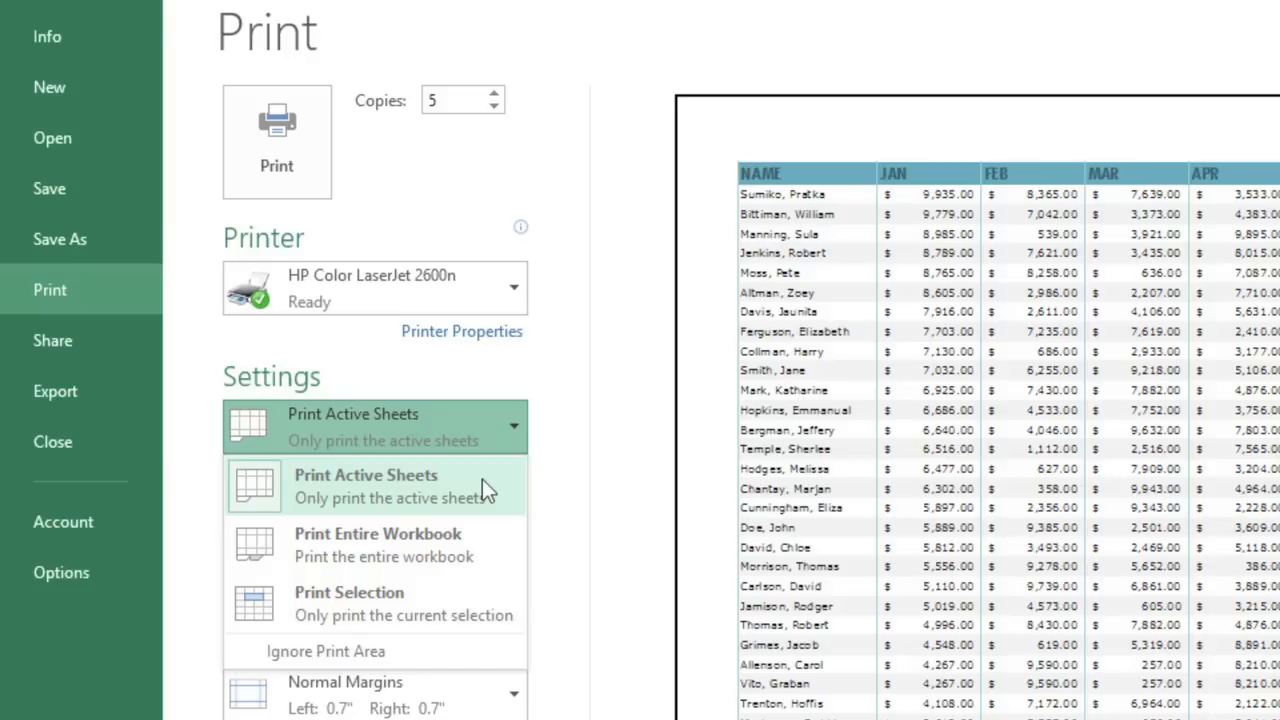
mouse_move(490, 556)
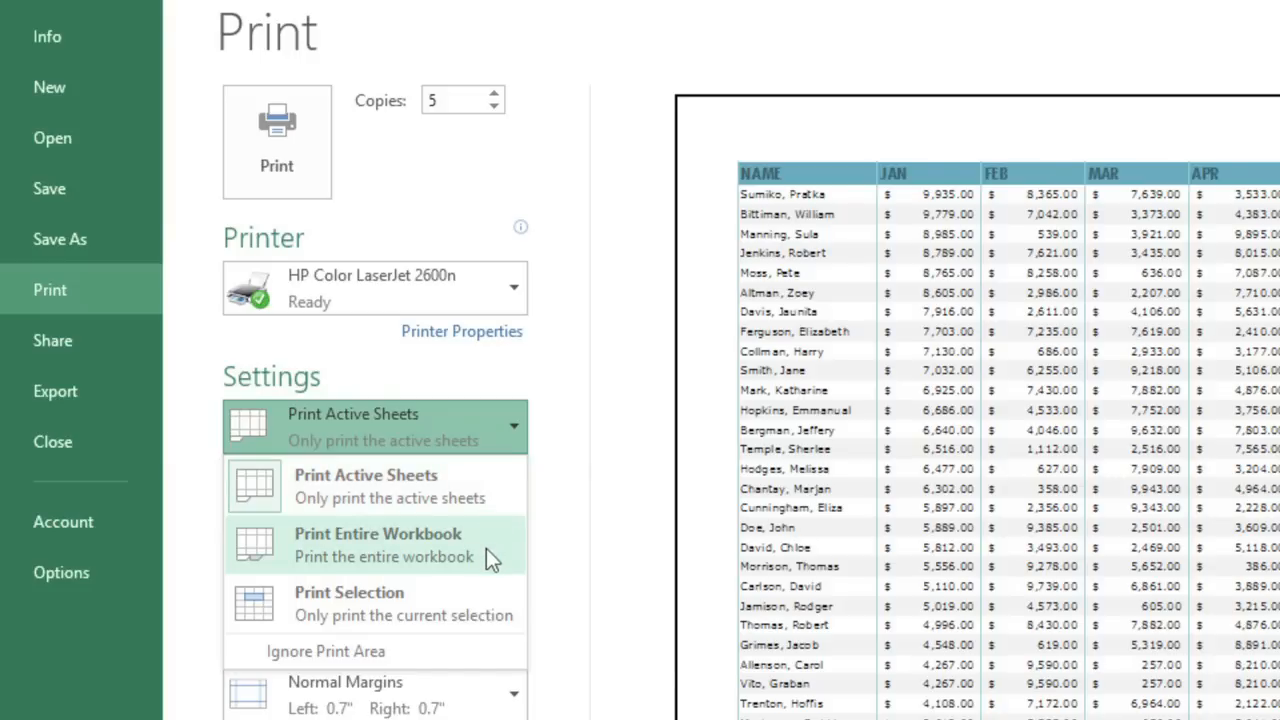
mouse_move(488, 576)
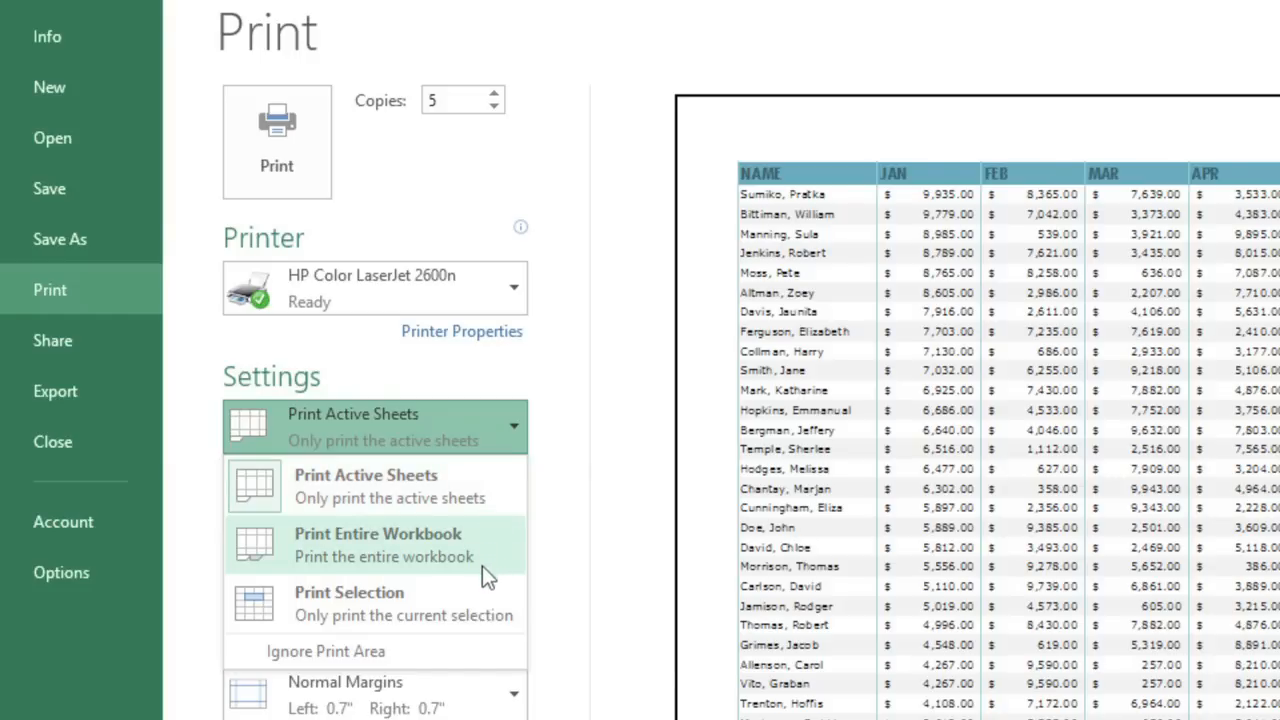
mouse_move(484, 608)
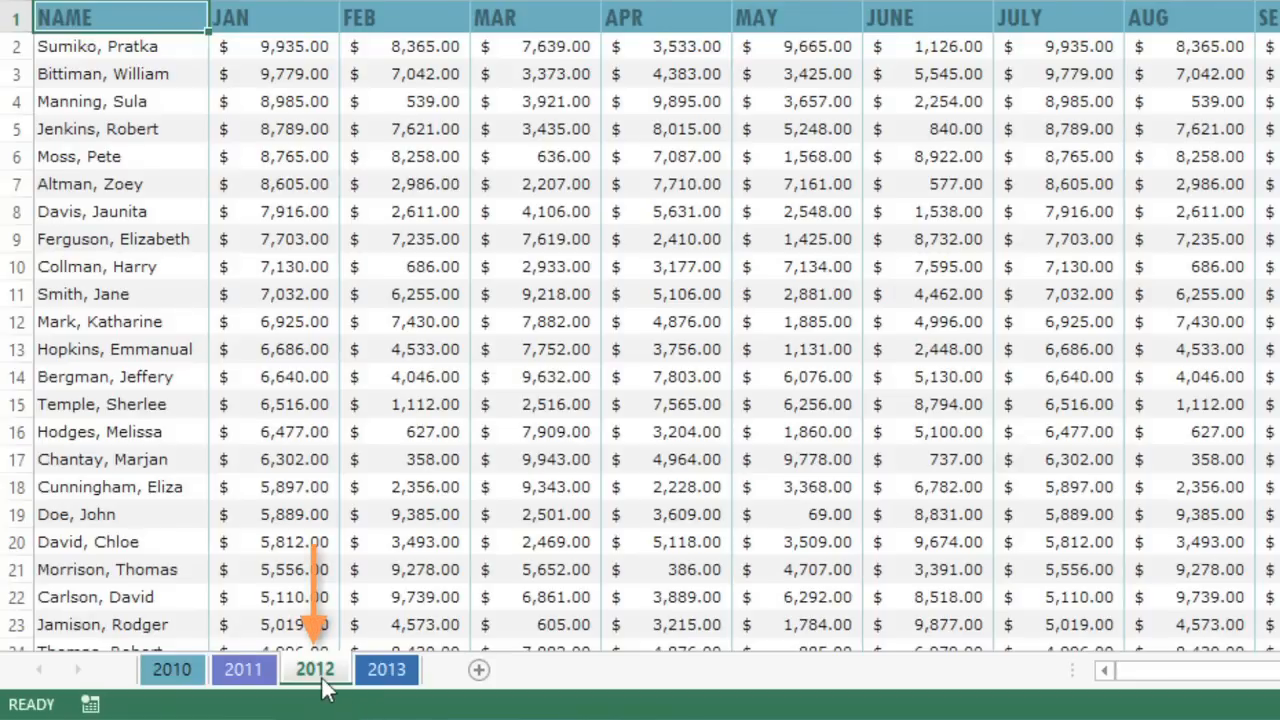
Step: Browse the 2012, 2011 and 2010 sheet tabs, then return to the 2013 sales sheet
left_click(244, 668)
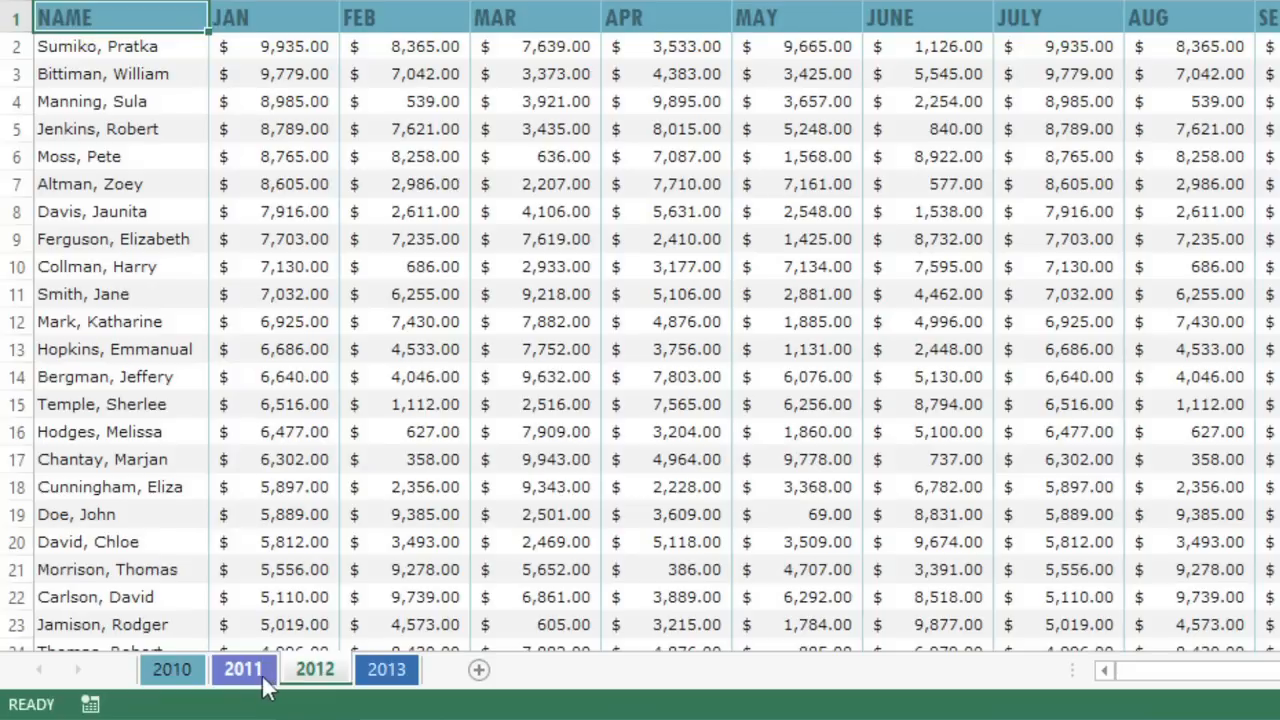
left_click(172, 668)
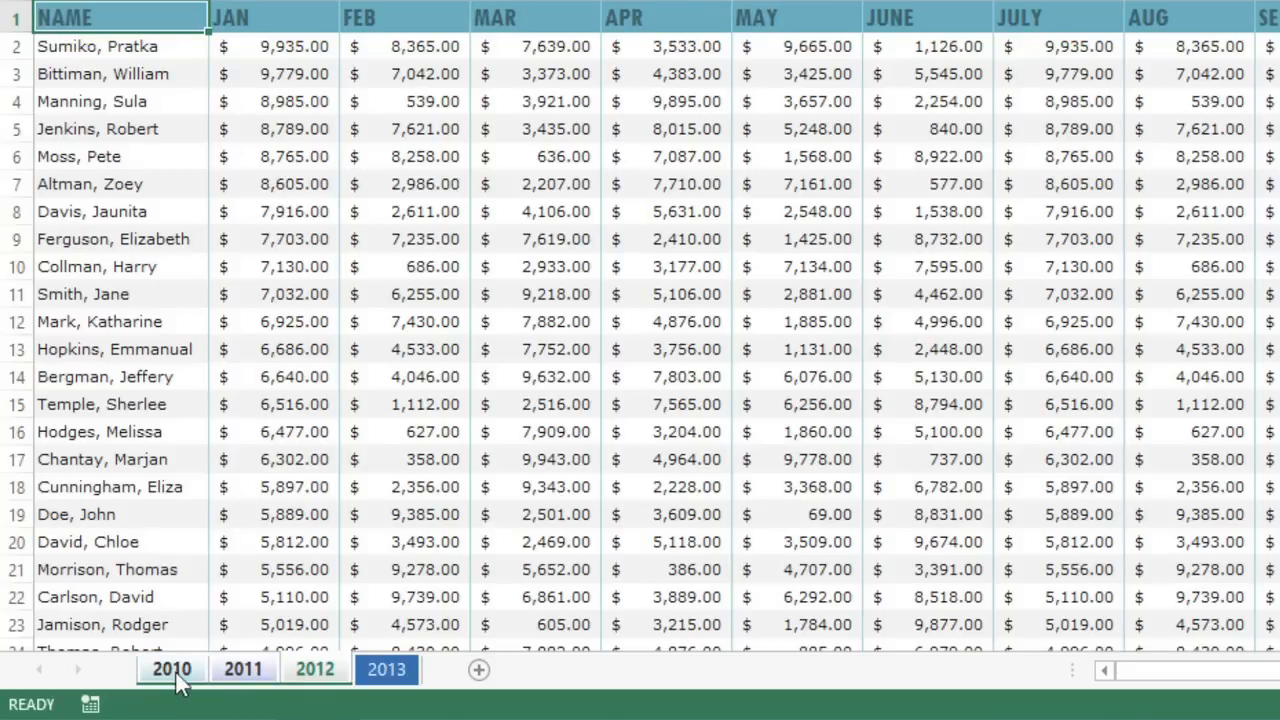
left_click(244, 668)
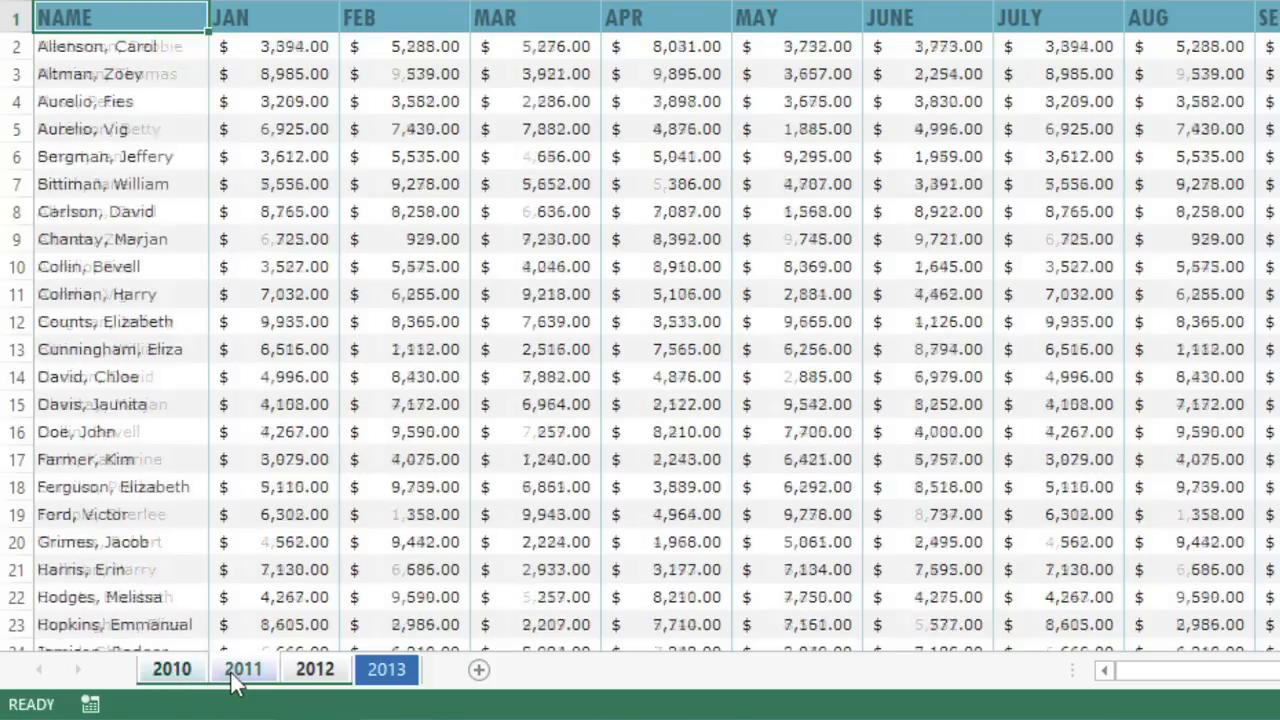
left_click(314, 668)
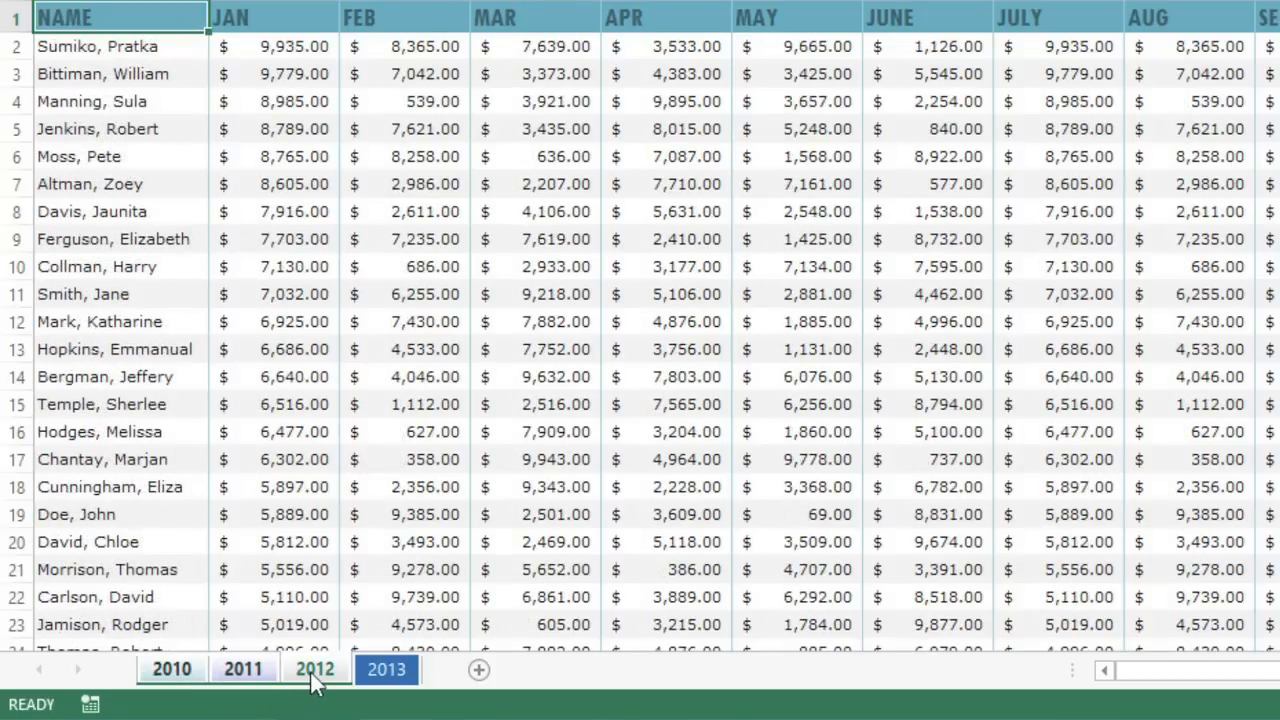
left_click(314, 668)
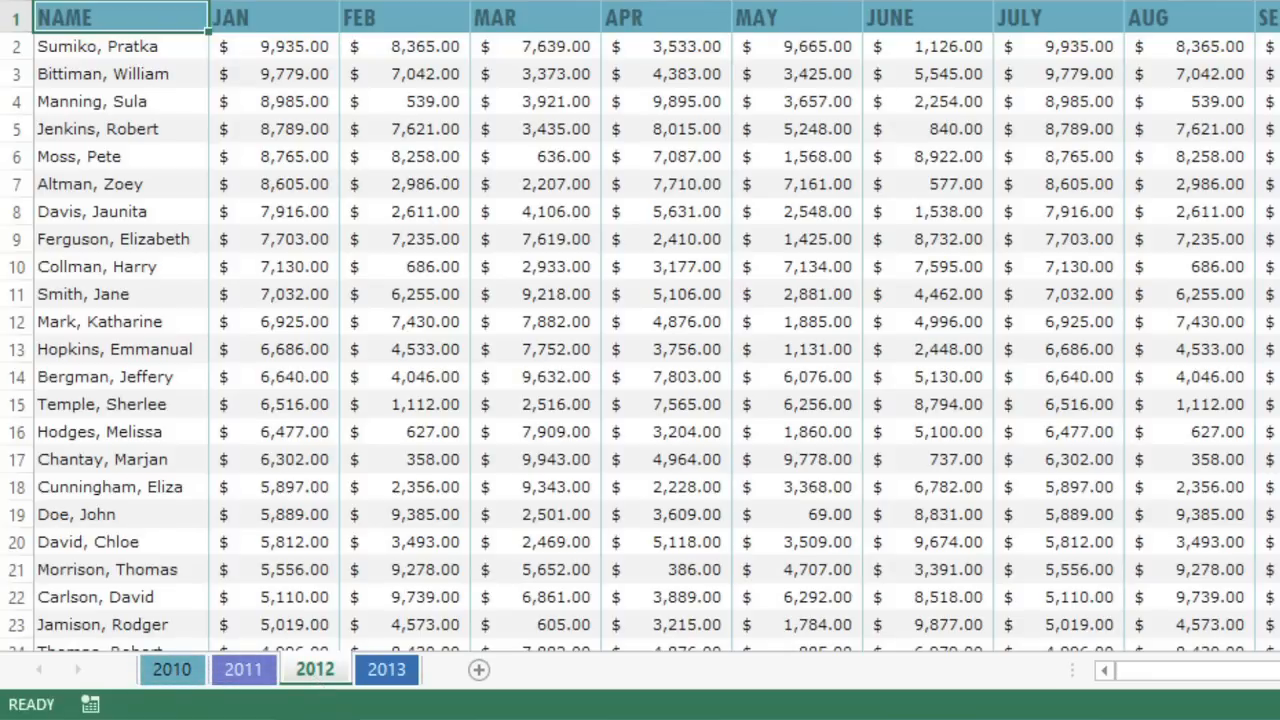
left_click(386, 668)
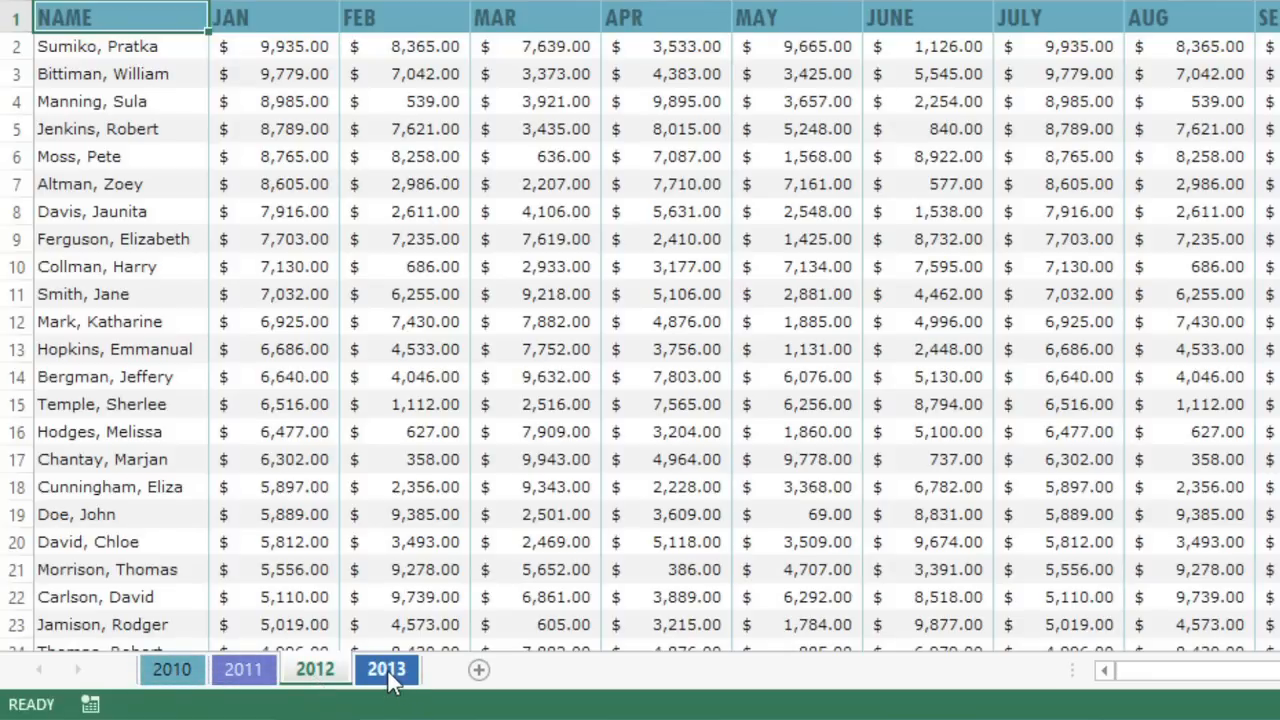
left_click(386, 668)
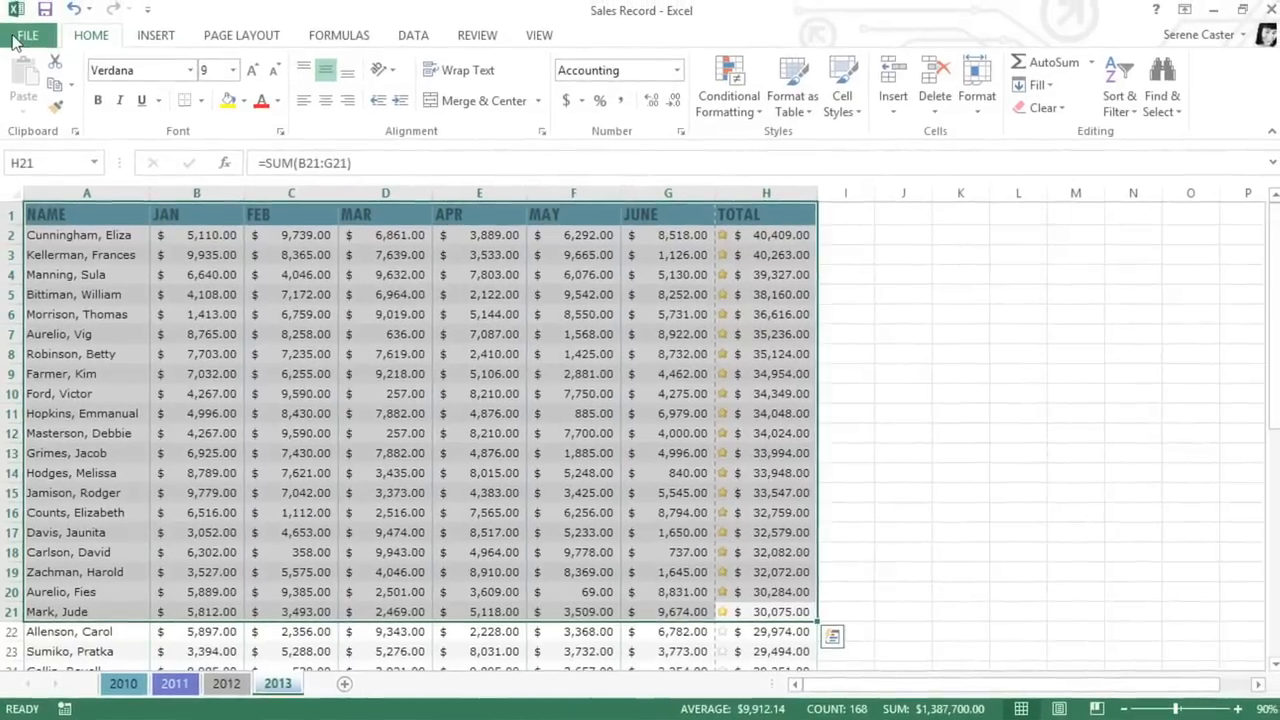
Step: Return to Print settings and choose Print Selection to print only the selected range
left_click(28, 36)
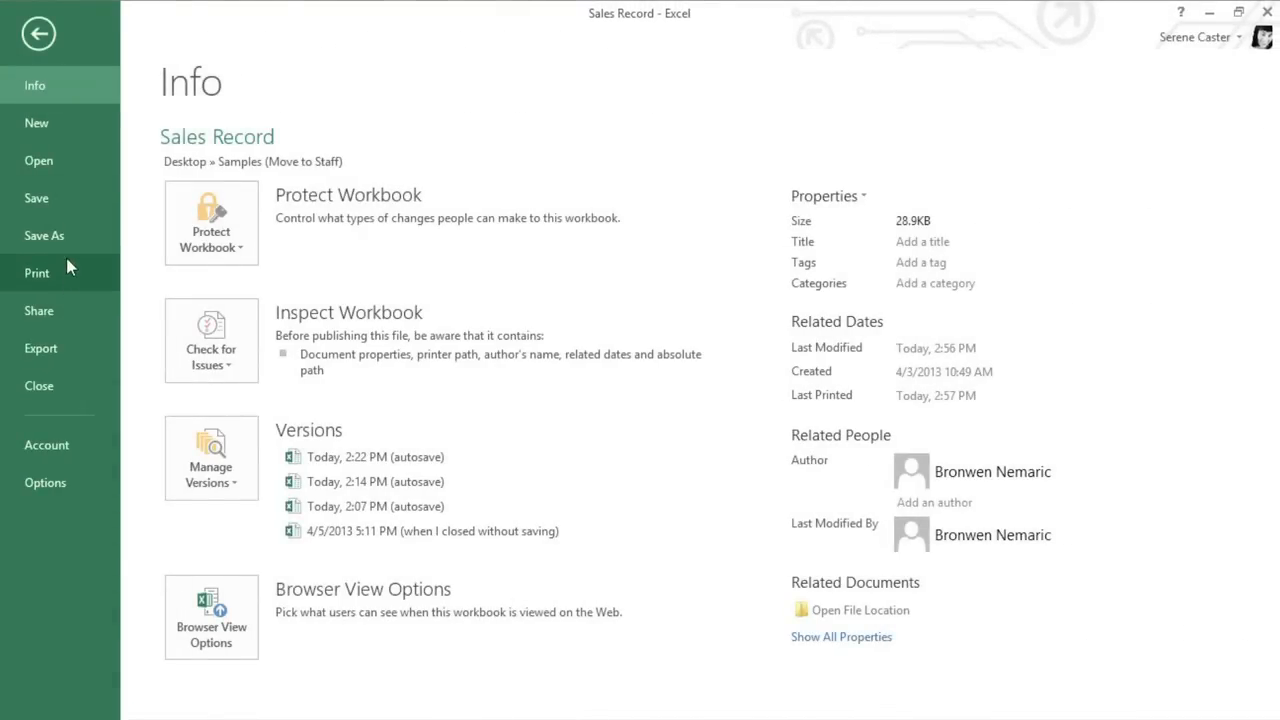
left_click(36, 272)
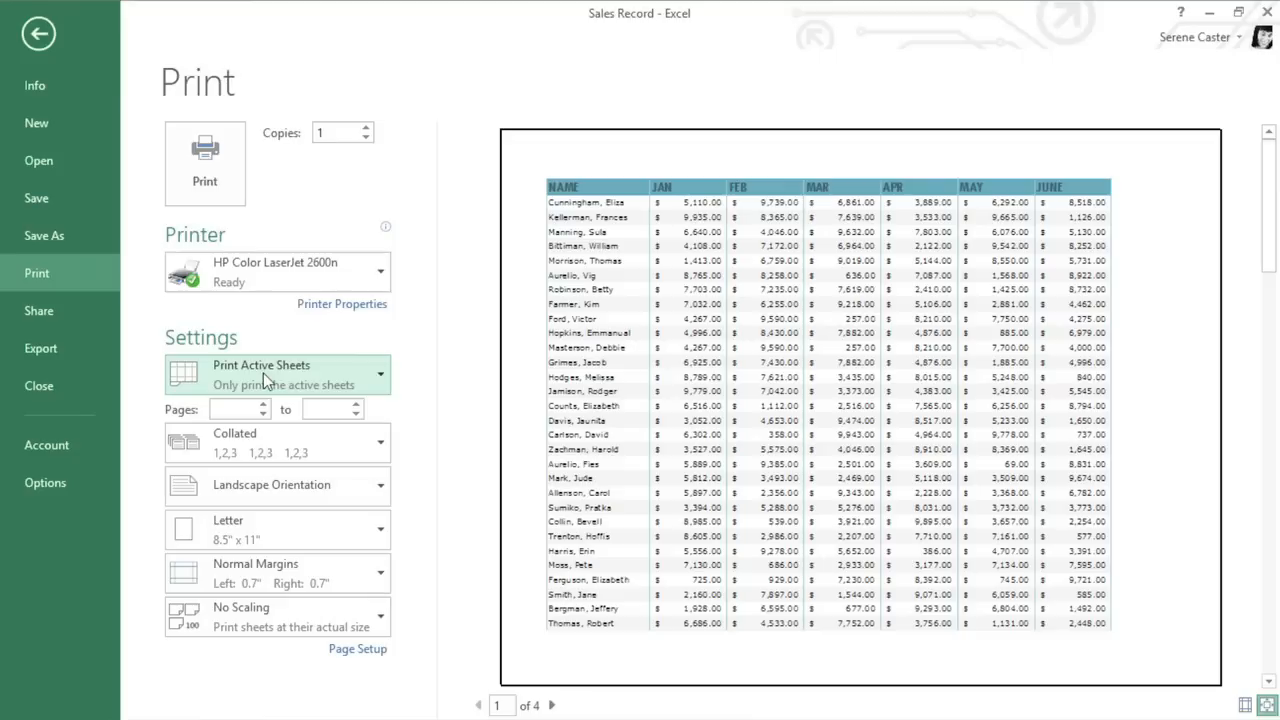
left_click(276, 374)
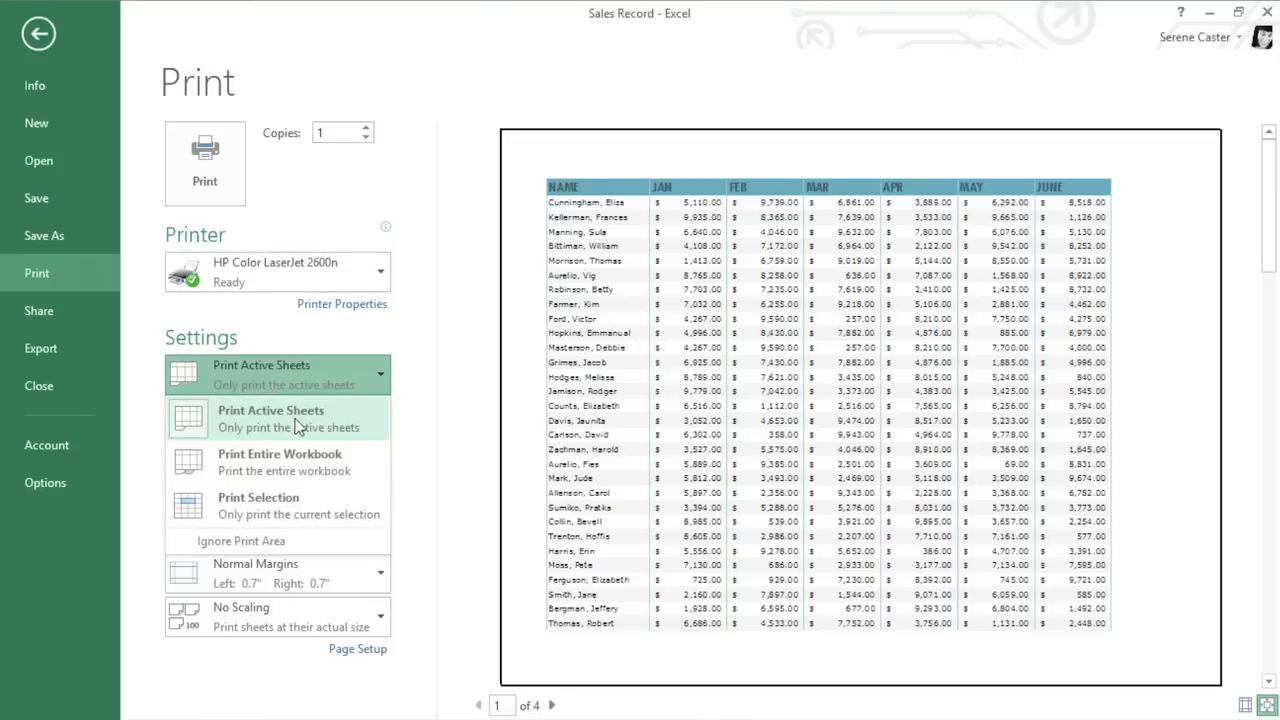
mouse_move(310, 504)
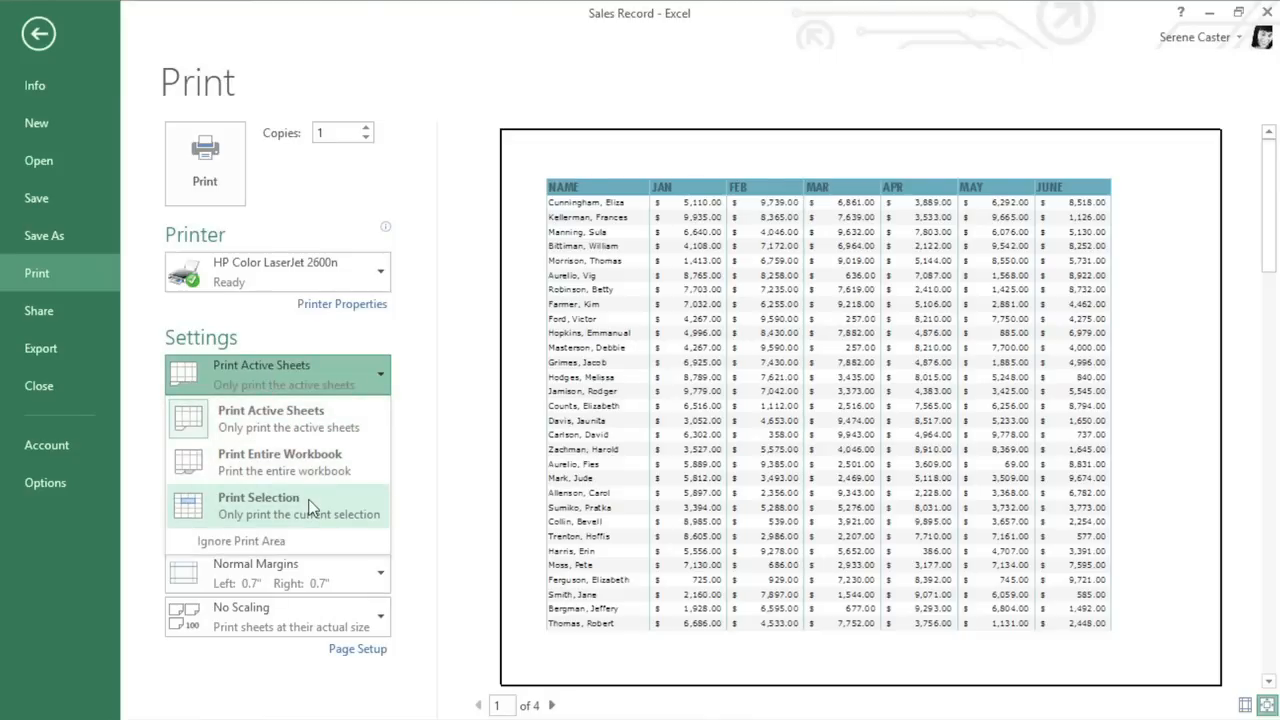
left_click(258, 496)
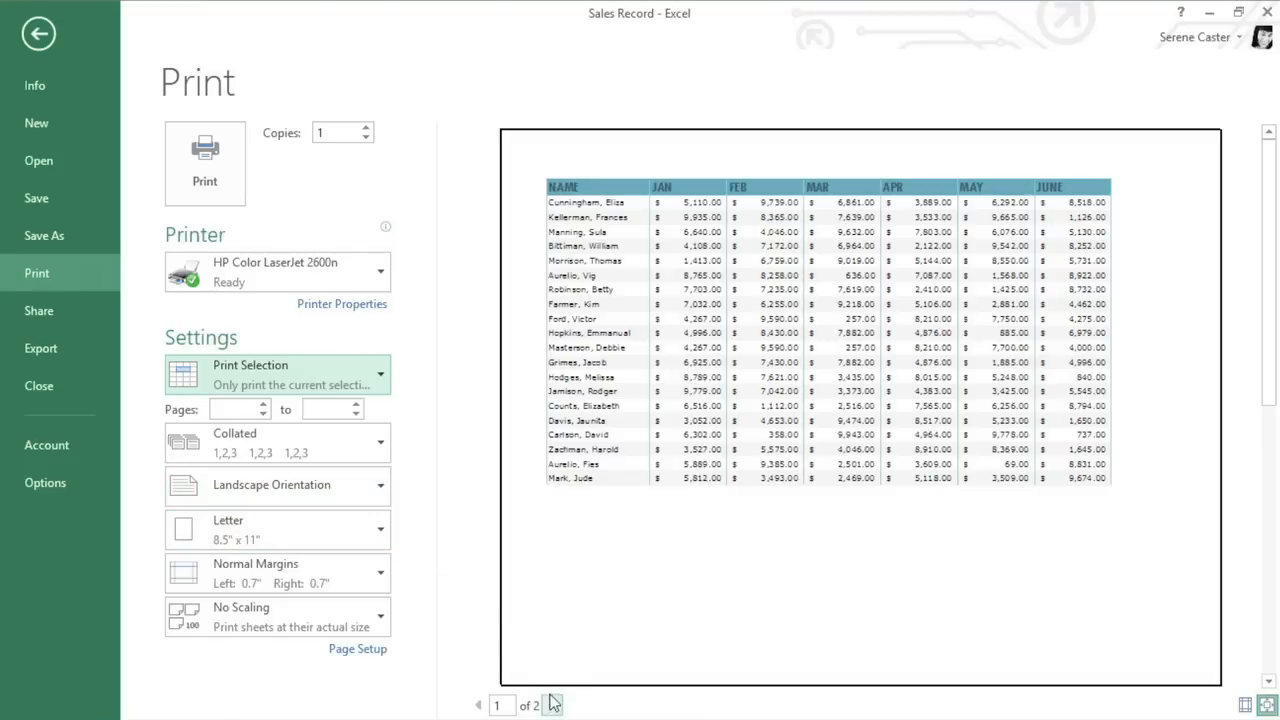
Step: Check the second preview page, then set scaling to Fit Sheet on One Page
left_click(552, 704)
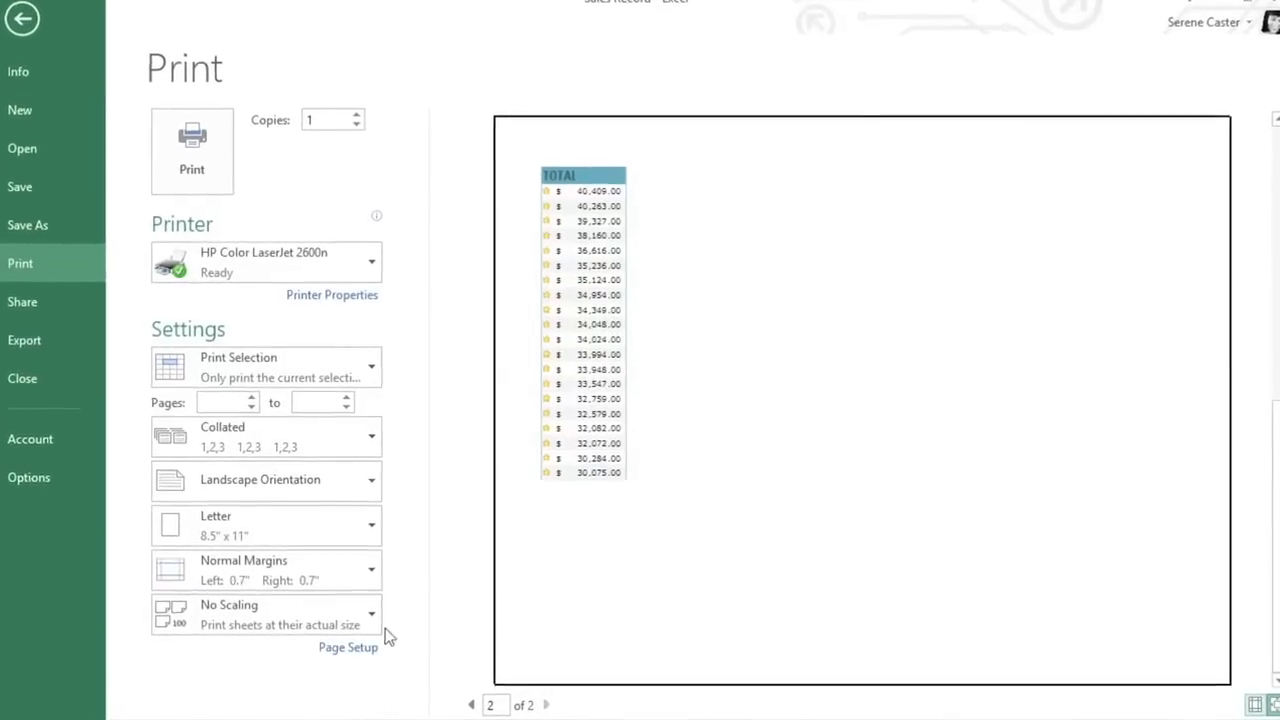
left_click(372, 612)
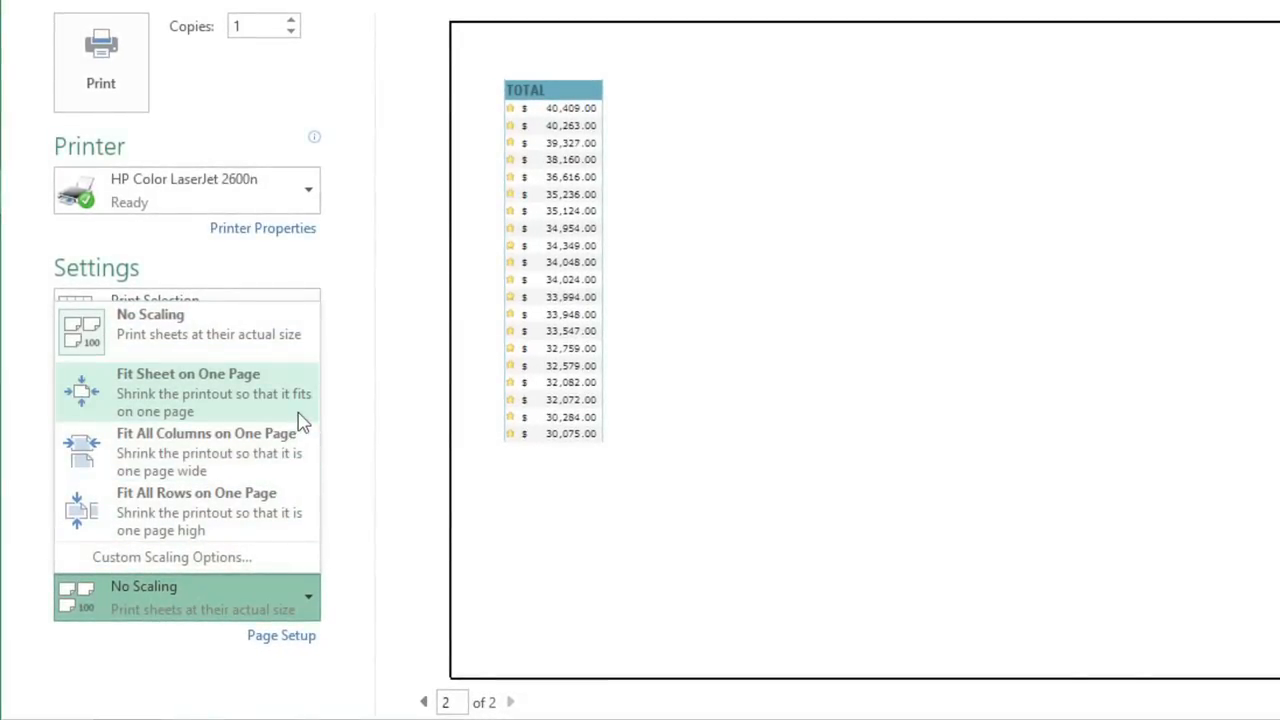
left_click(188, 390)
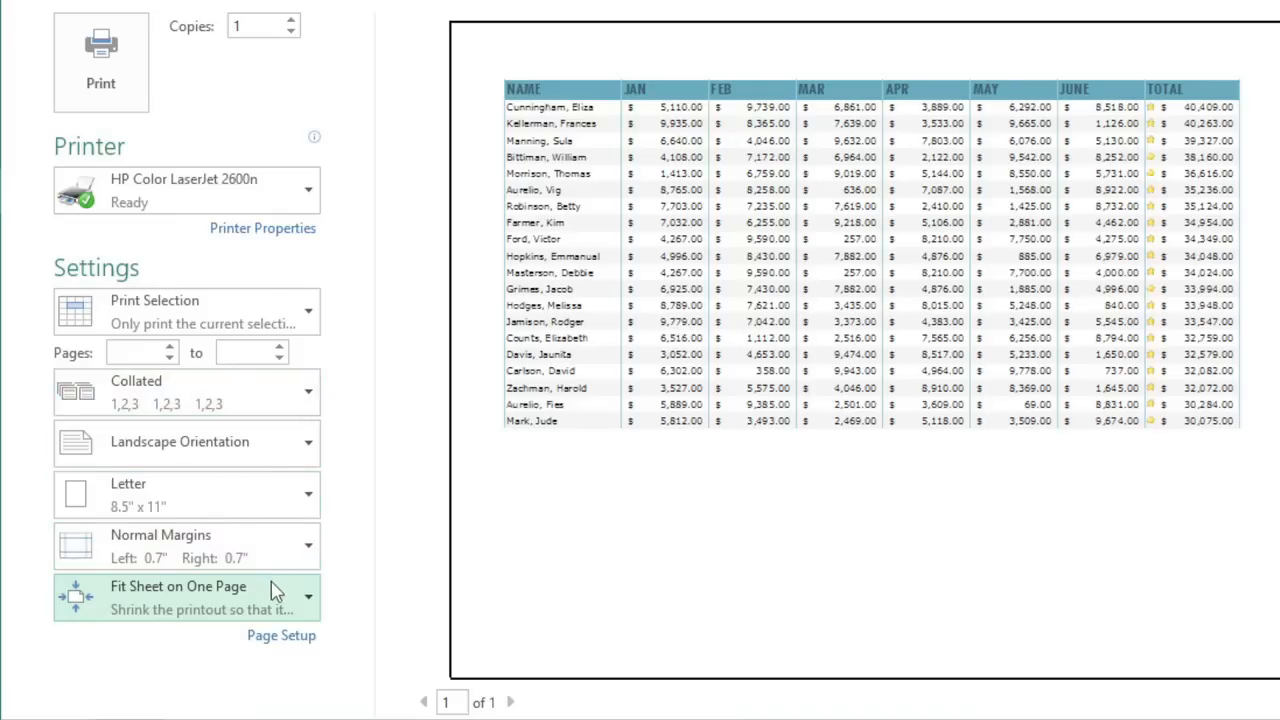
Step: Apply the Last Custom Margins Setting with left 1 inch and right 0.38 inch
left_click(188, 596)
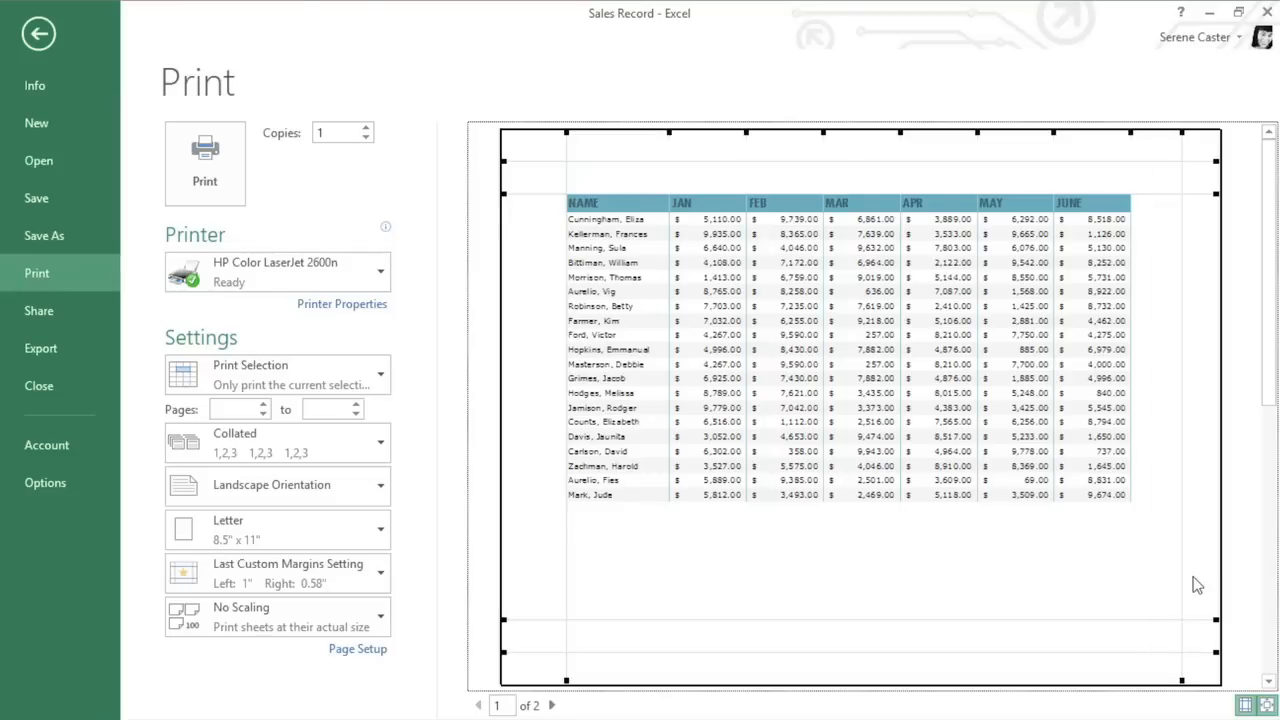
mouse_move(568, 578)
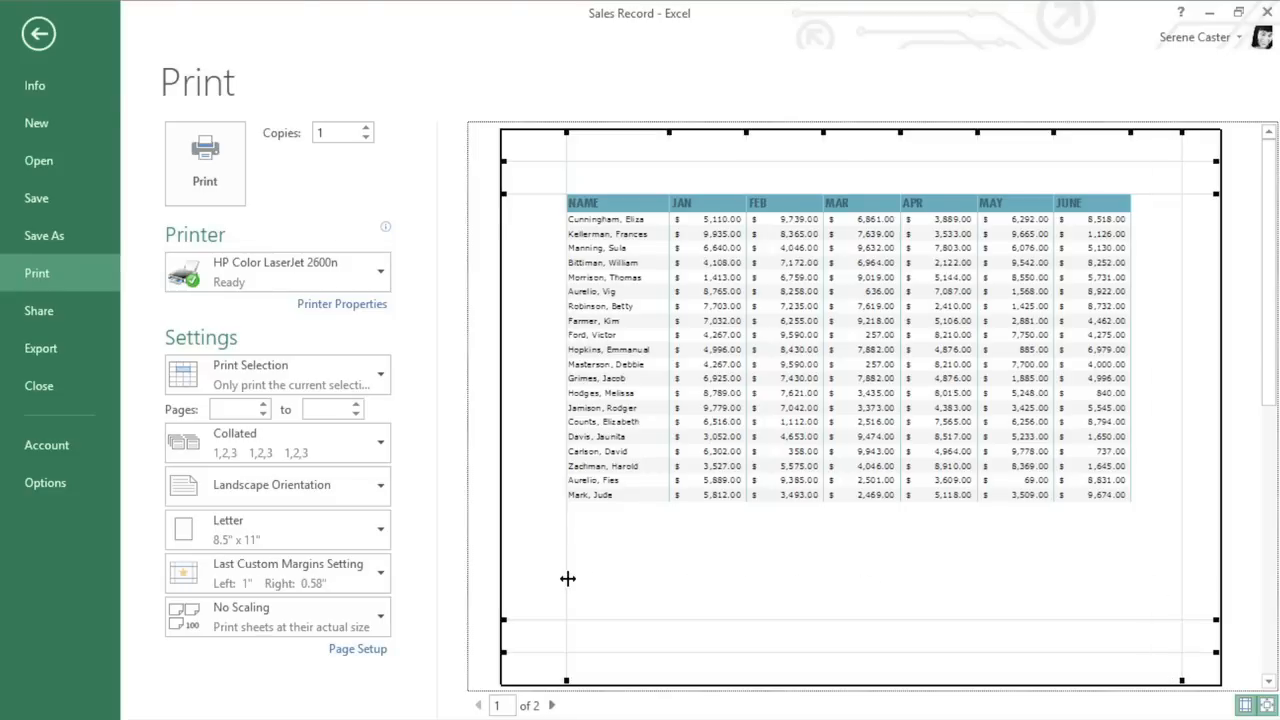